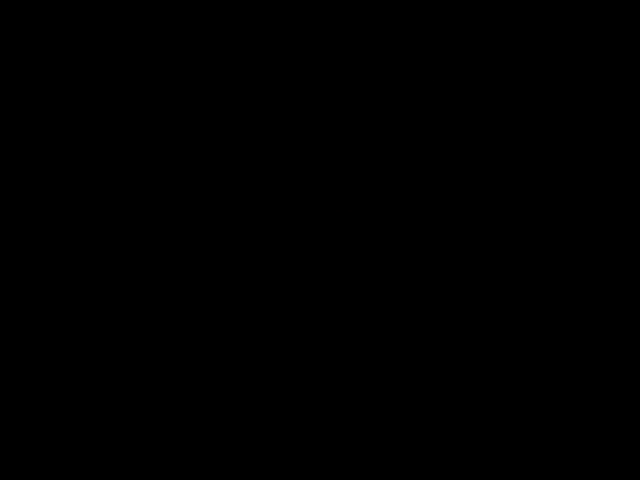
pyautogui.moveTo(348, 120)
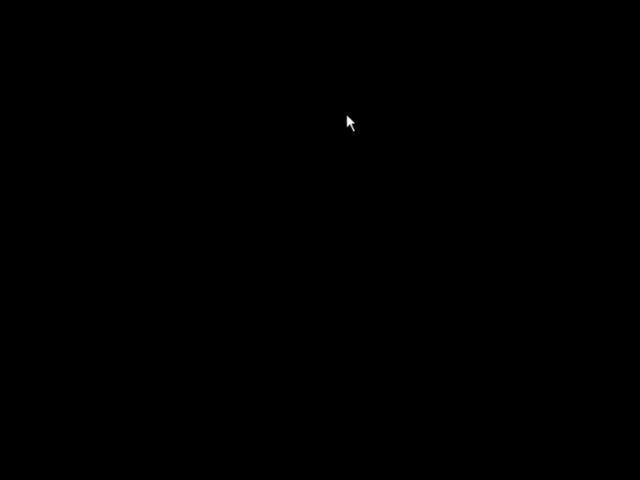
pyautogui.moveTo(604, 156)
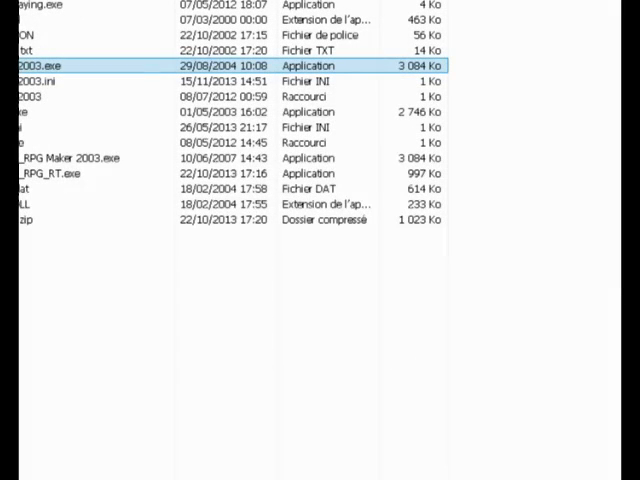
pyautogui.moveTo(104, 76)
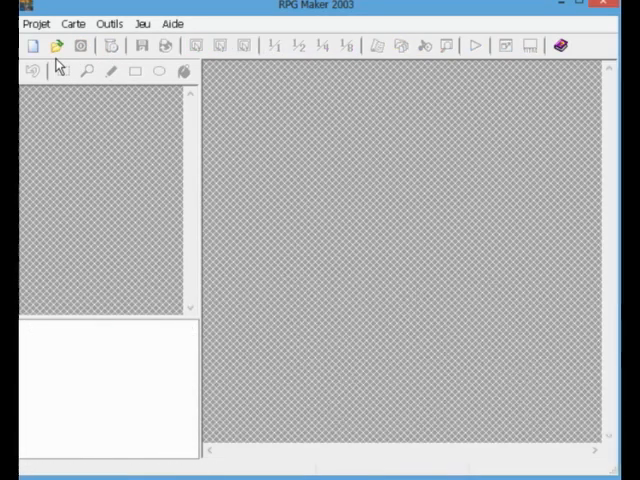
# Open the existing project Projet 2 from the project list so its map tree appears
pyautogui.click(56, 46)
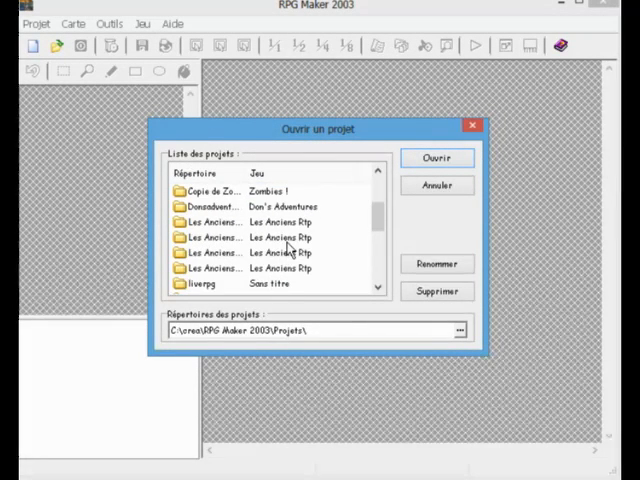
pyautogui.scroll(-3)
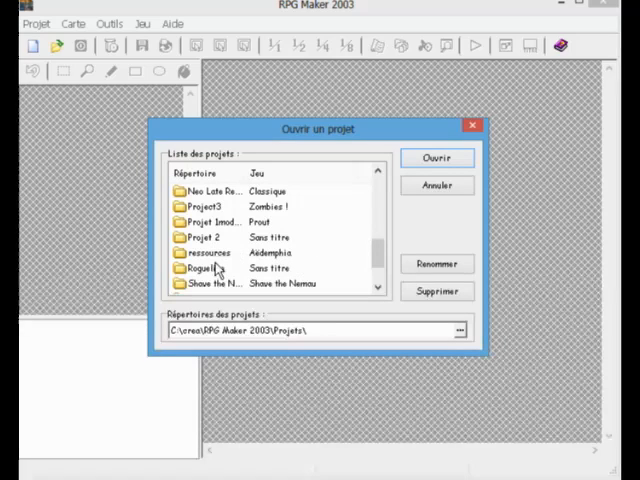
pyautogui.moveTo(292, 244)
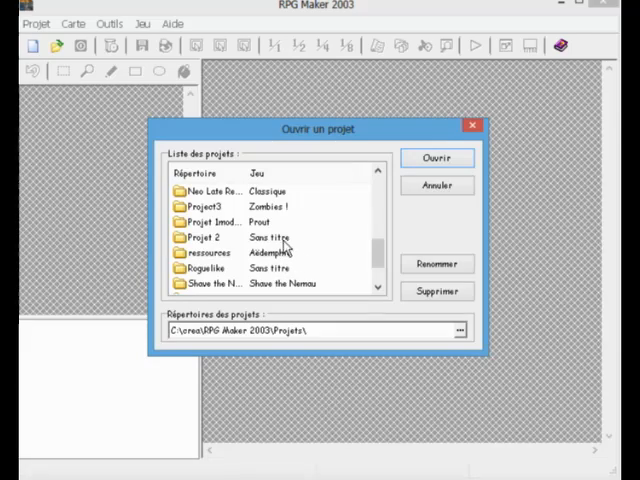
pyautogui.click(436, 158)
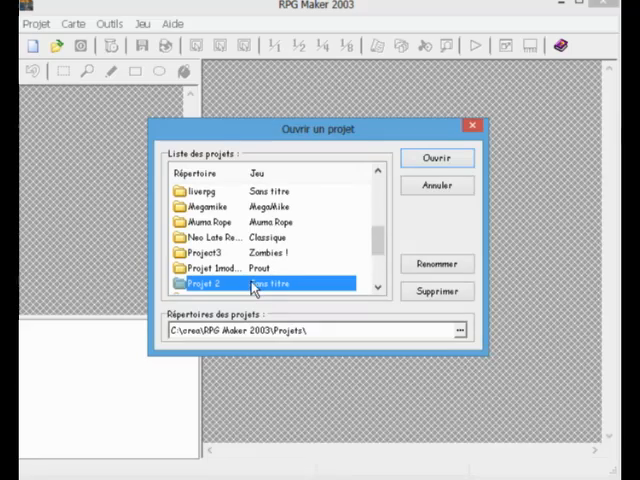
pyautogui.click(436, 158)
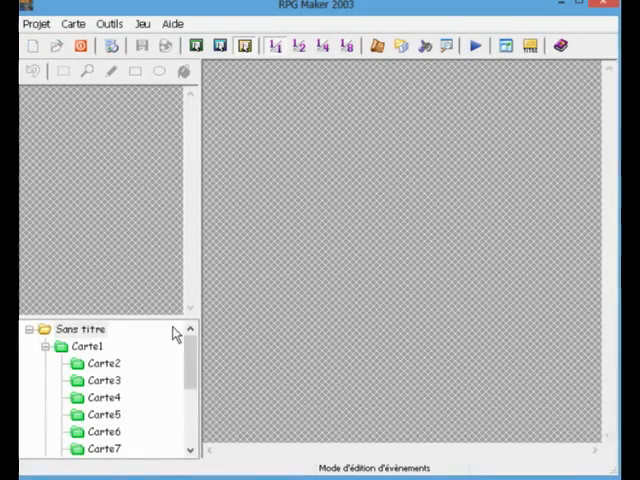
pyautogui.moveTo(120, 340)
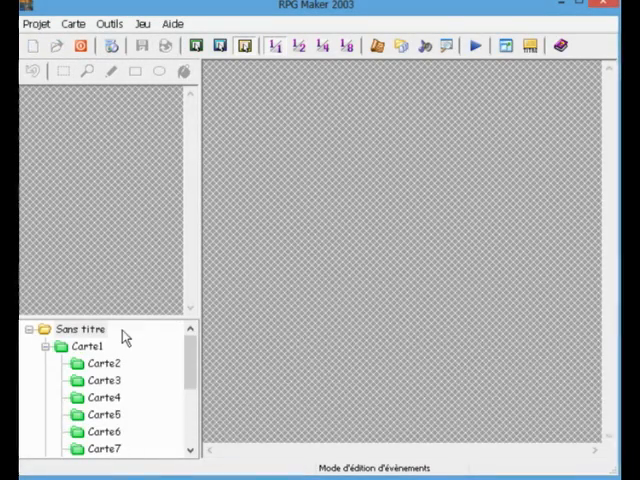
pyautogui.moveTo(96, 334)
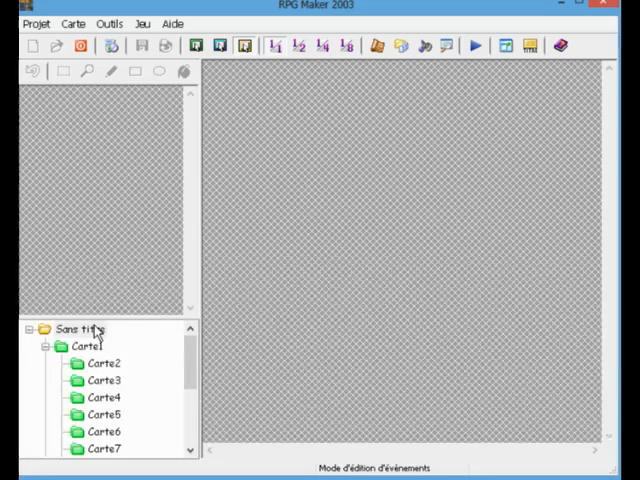
# Show the context menu of the project root in Projet 2's map tree
pyautogui.rightClick(78, 328)
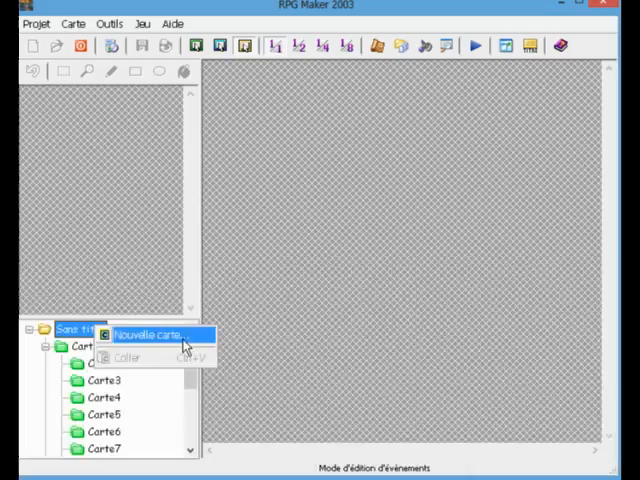
# Create a new map via Nouvelle carte and name it testmettregens
pyautogui.click(150, 332)
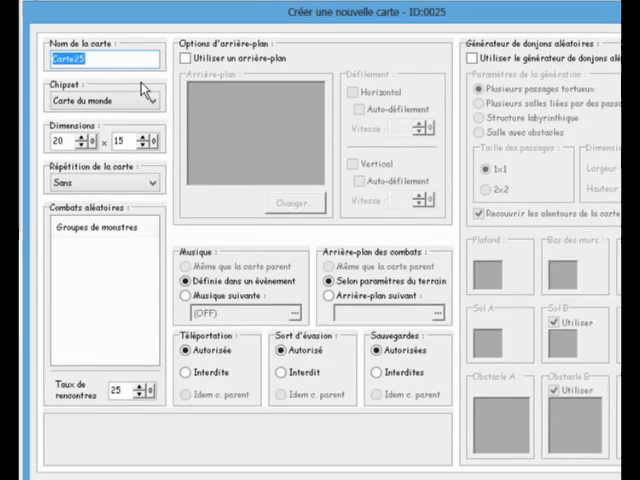
pyautogui.write('test')
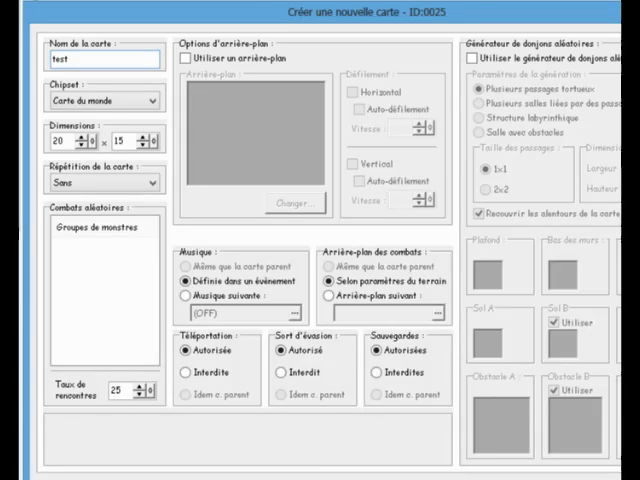
pyautogui.write('mettrege')
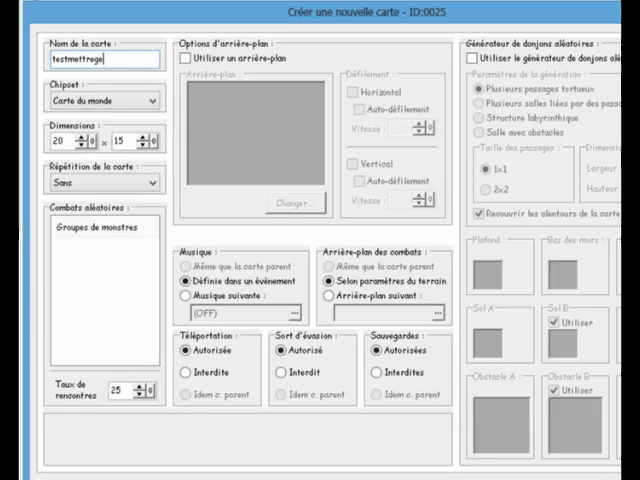
pyautogui.write('ns')
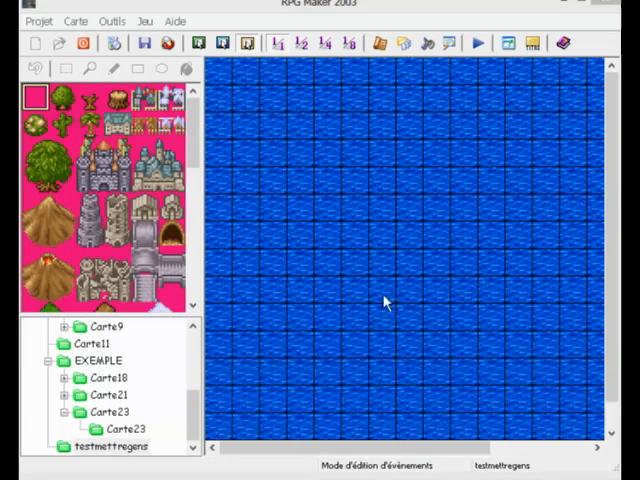
pyautogui.moveTo(492, 220)
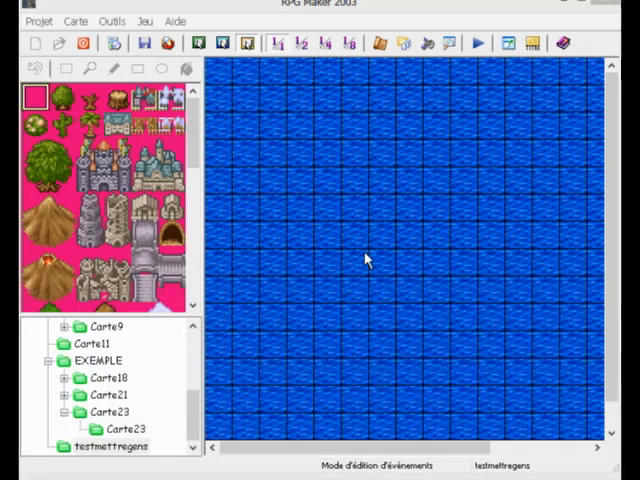
# Make a tile near the centre of testmettregens the hero's start position
pyautogui.rightClick(320, 300)
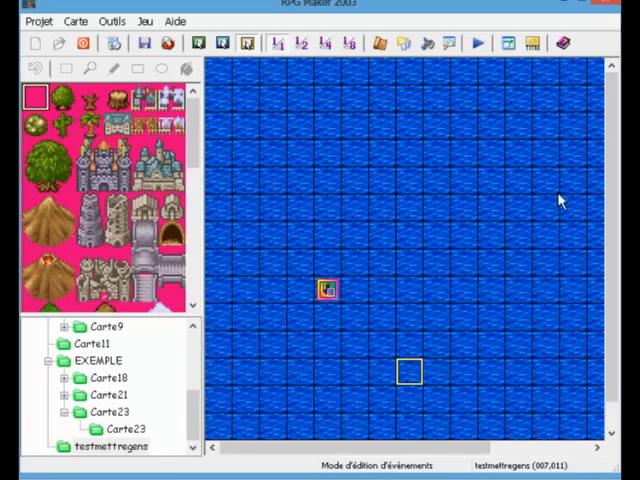
pyautogui.moveTo(480, 44)
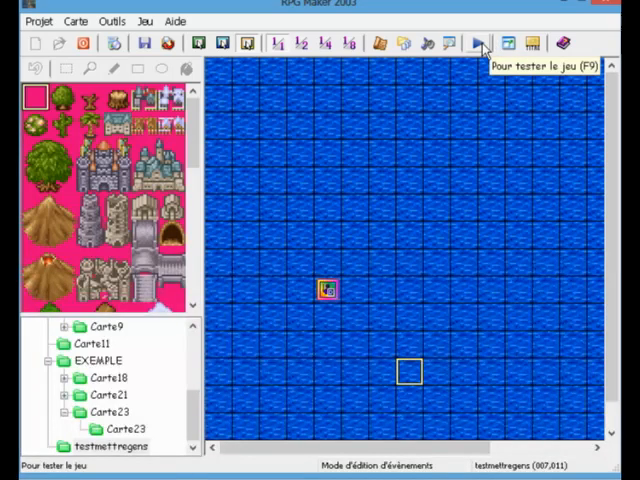
# Launch Test Play and answer Oui to save the modified testmettregens map
pyautogui.click(480, 44)
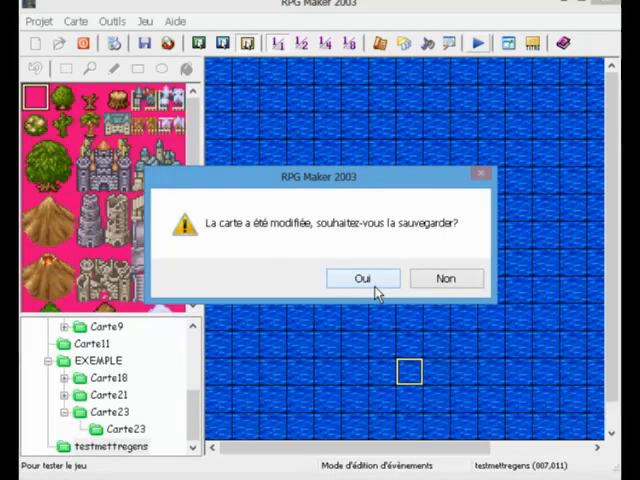
pyautogui.click(362, 278)
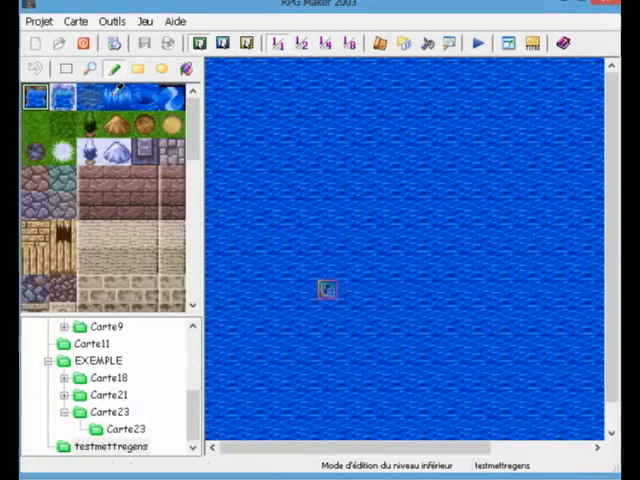
# Paint the map with grass tiles and stamp several trees around the start point
pyautogui.click(272, 126)
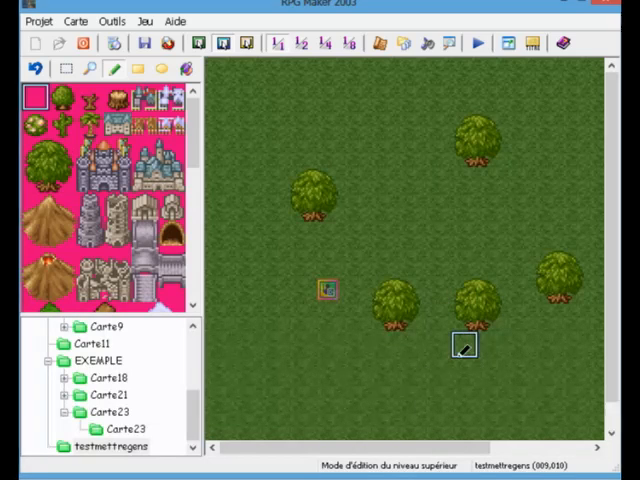
pyautogui.moveTo(440, 308)
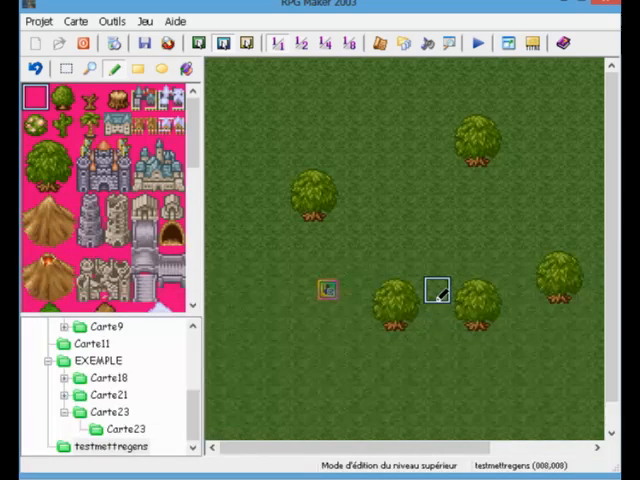
pyautogui.moveTo(432, 318)
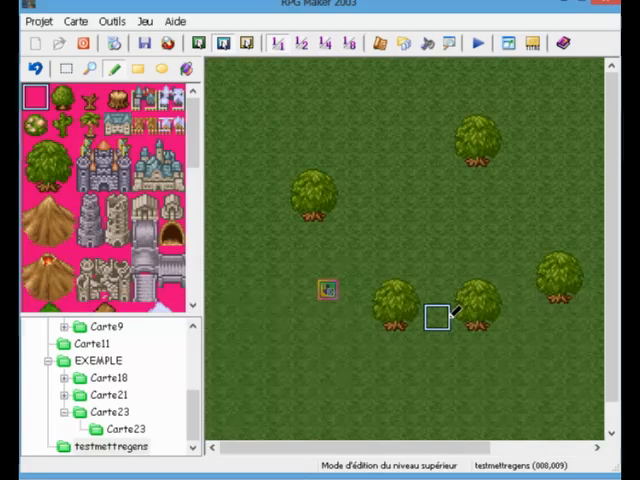
# Create a soldier event on the cell between the lower trees and launch Test Play
pyautogui.doubleClick(324, 290)
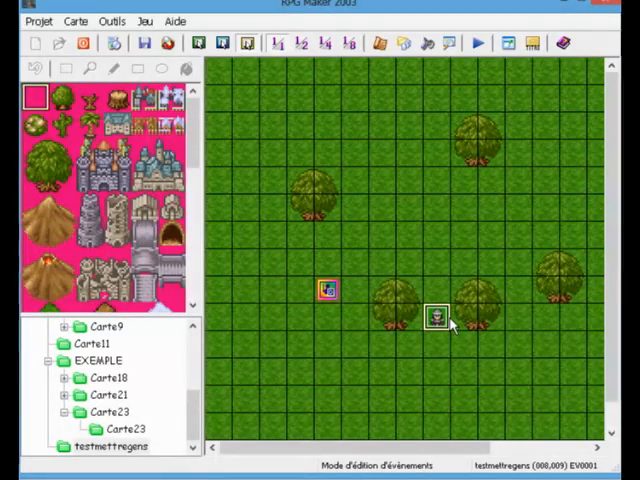
pyautogui.click(478, 42)
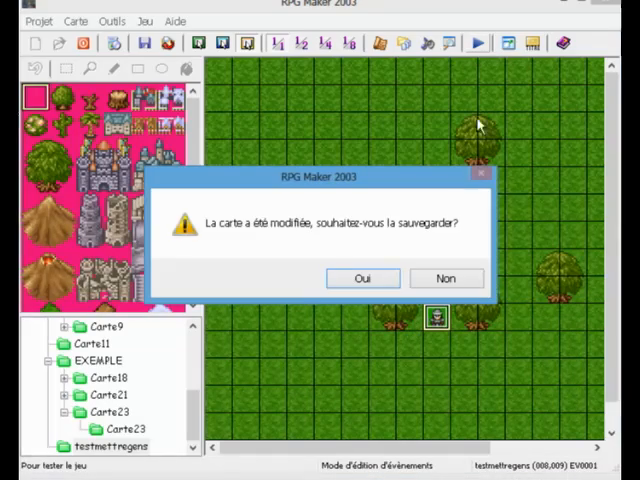